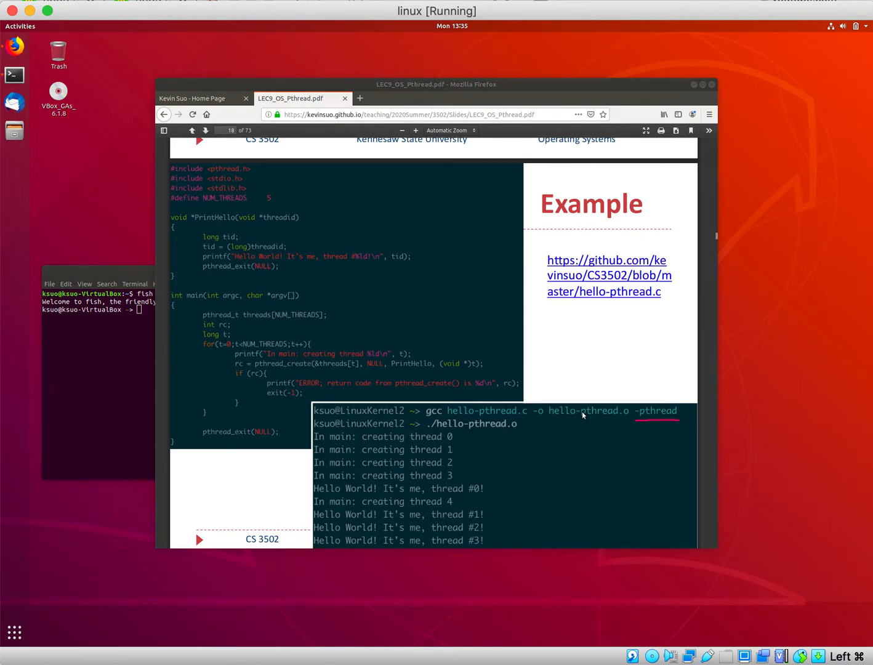
mouse_move(606, 363)
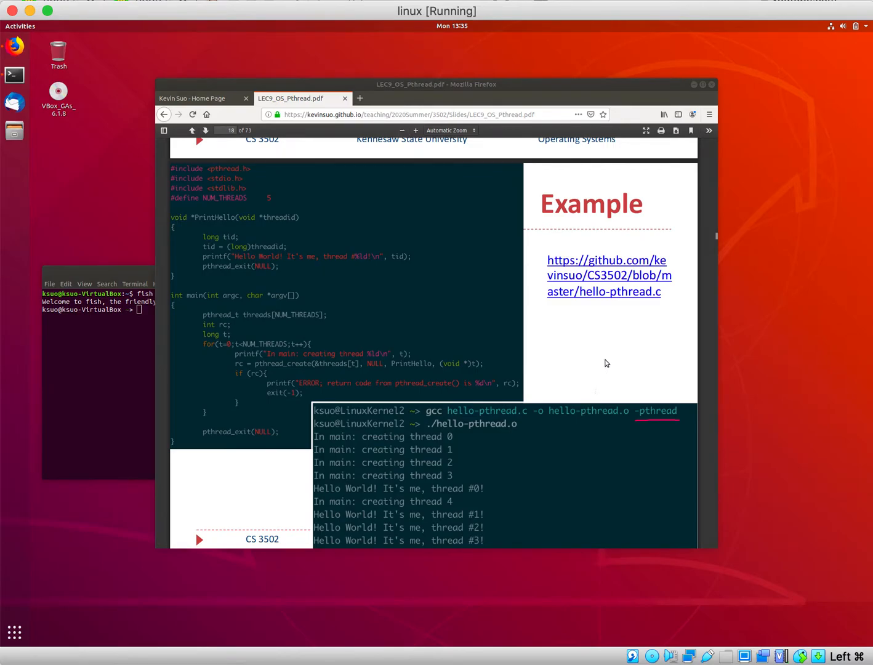
mouse_move(609, 275)
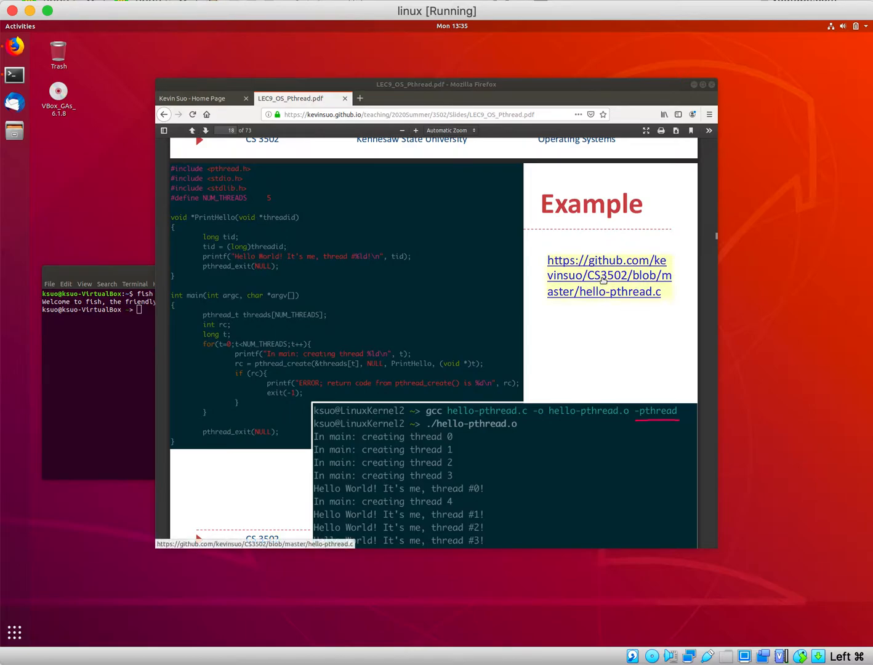
Step: Open the slide's GitHub hello-pthread.c link in a new Firefox tab
right_click(608, 275)
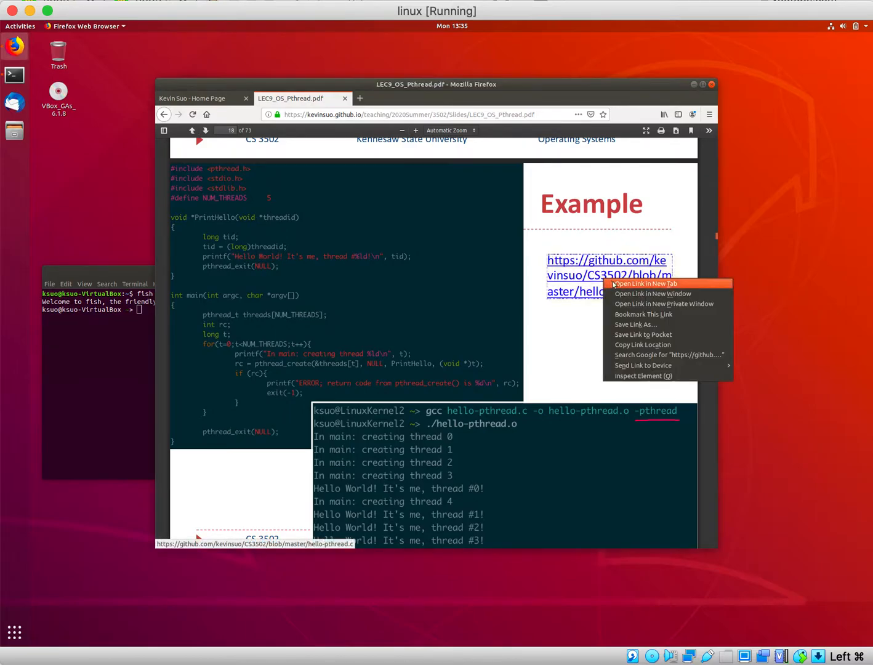
click(645, 283)
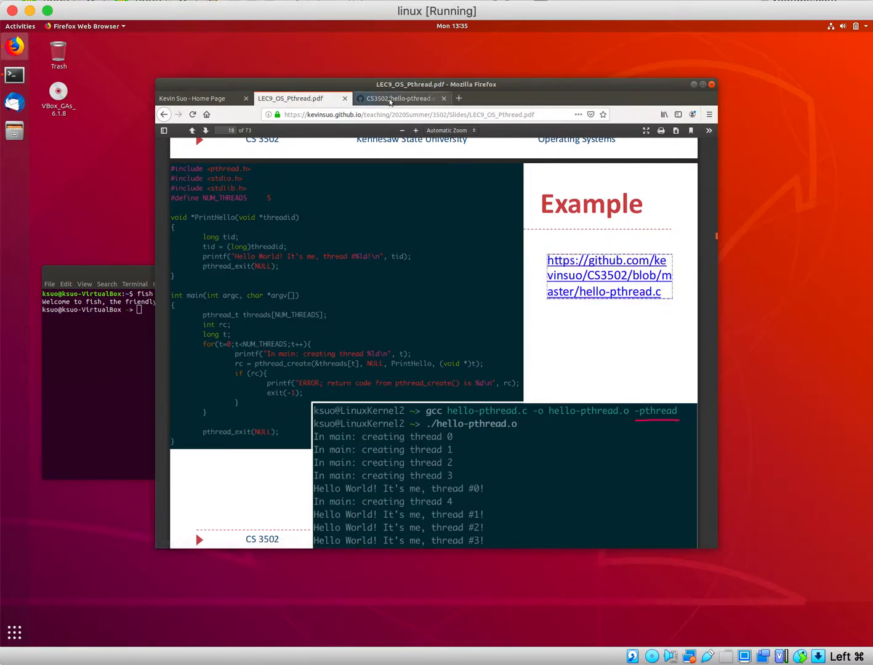
Step: View hello-pthread.c as raw source on GitHub and bring the terminal forward
click(400, 98)
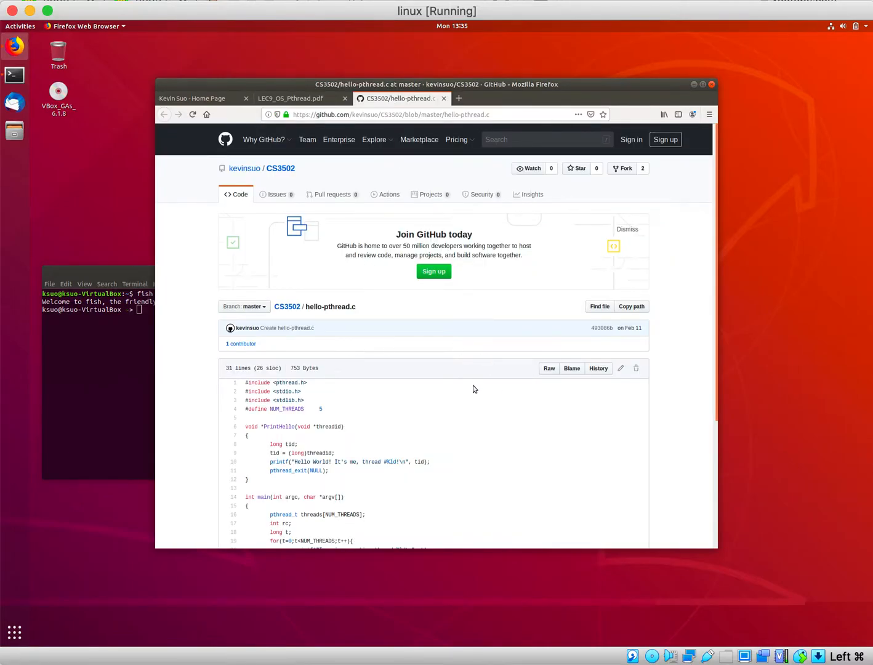
mouse_move(293, 186)
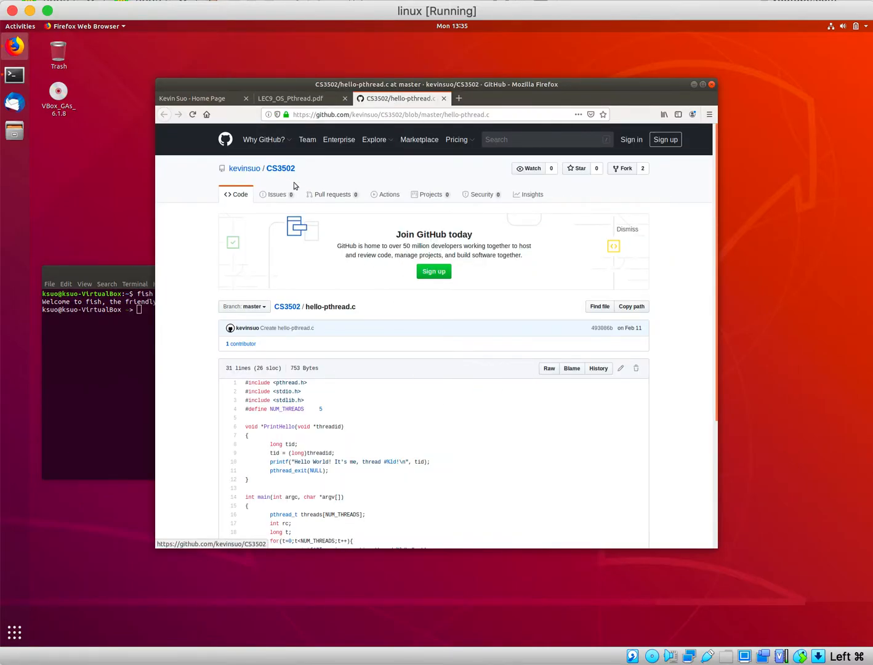
scroll(down, 3)
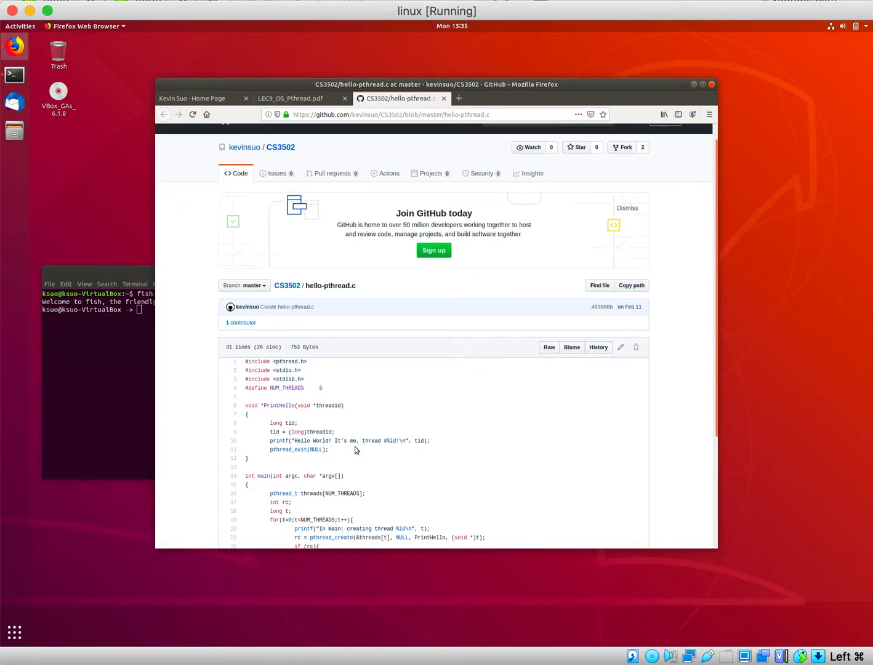
scroll(down, 3)
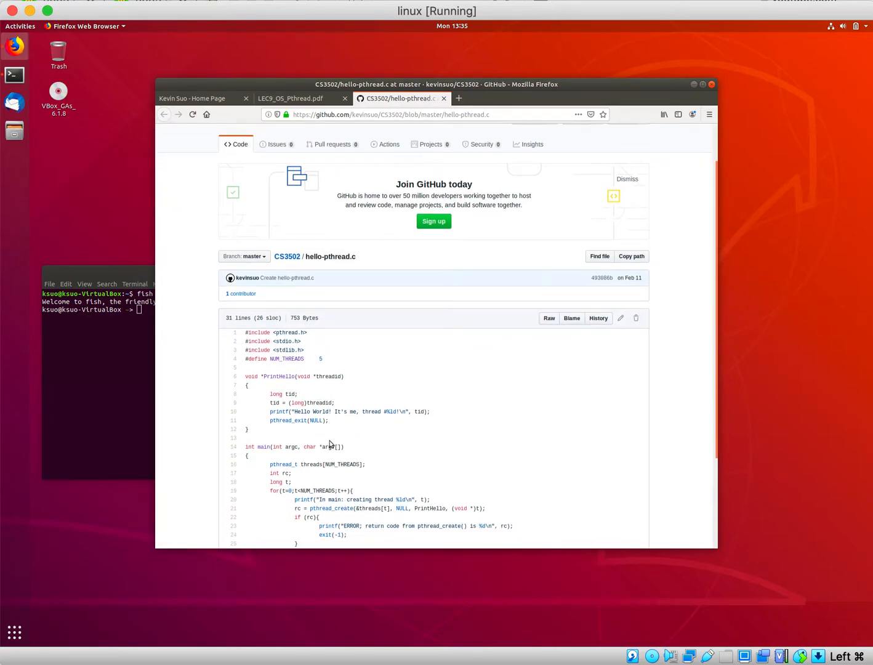
scroll(down, 3)
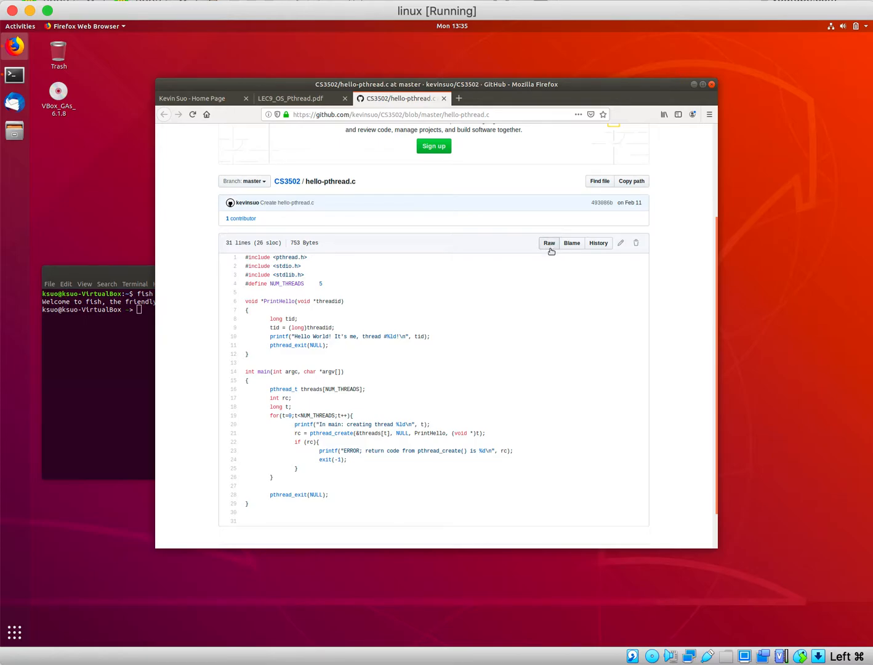
mouse_move(550, 243)
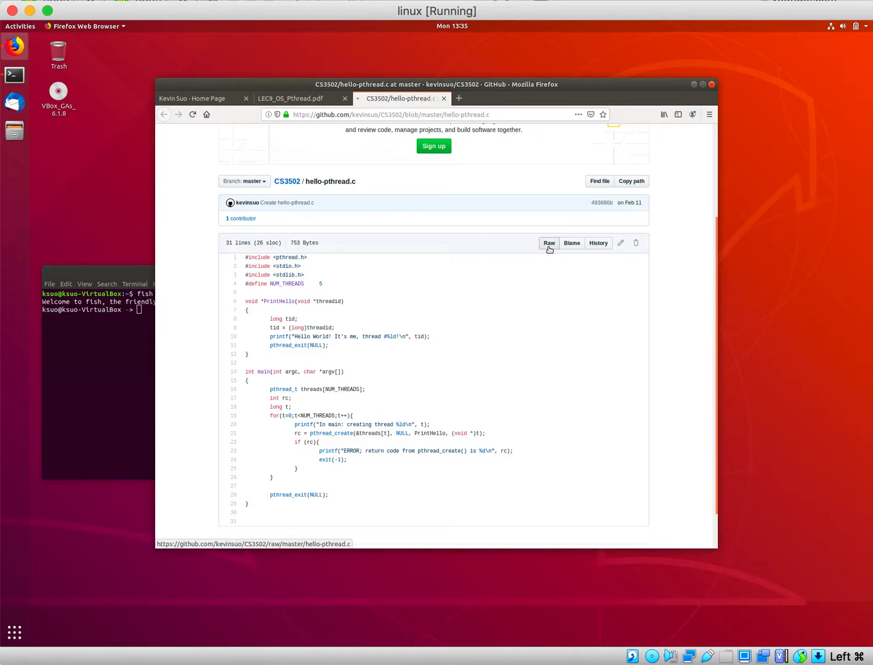
click(549, 242)
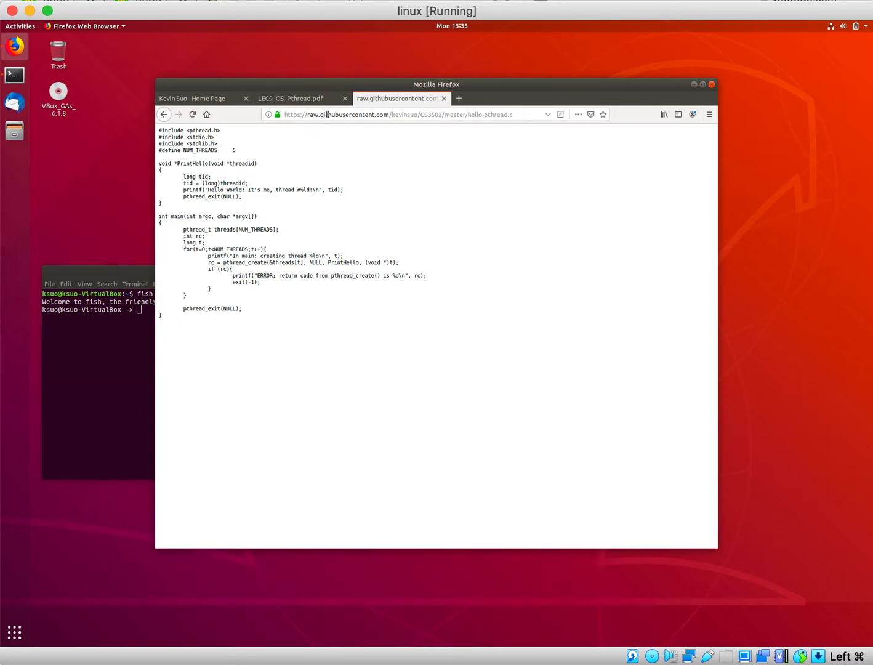
click(400, 114)
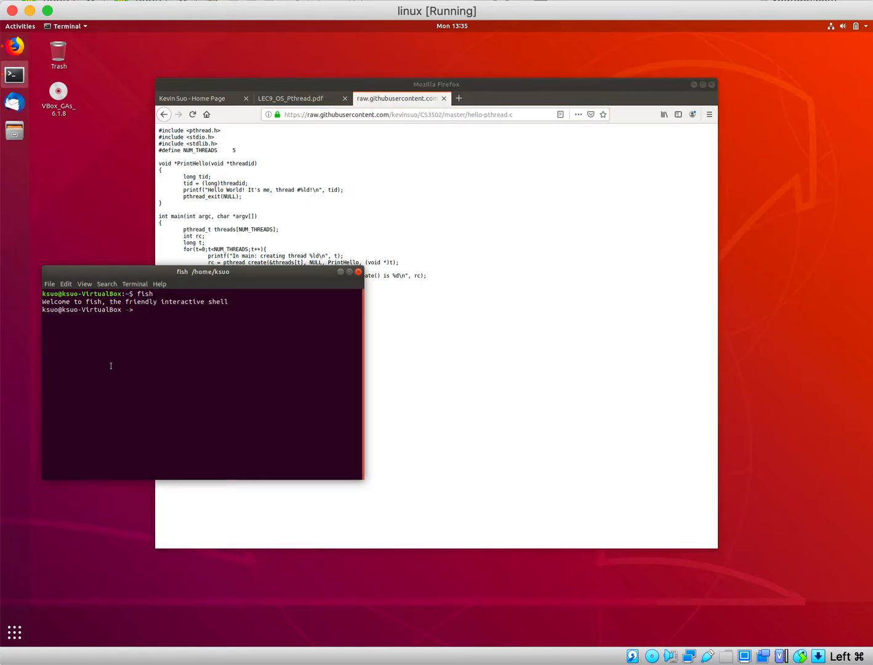
Step: Download hello-pthread.c with wget using the pasted raw GitHub URL
text(w)
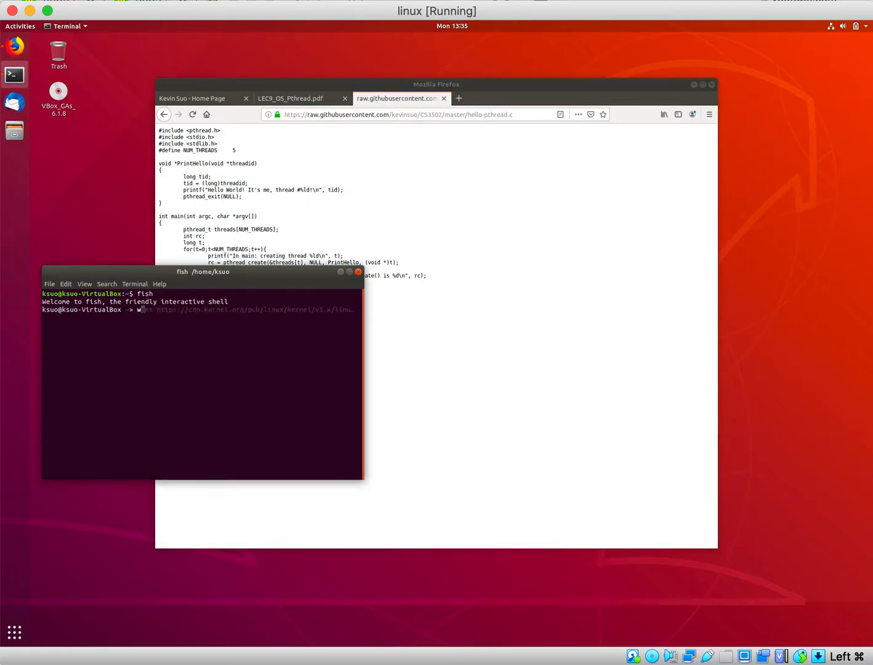
text(get)
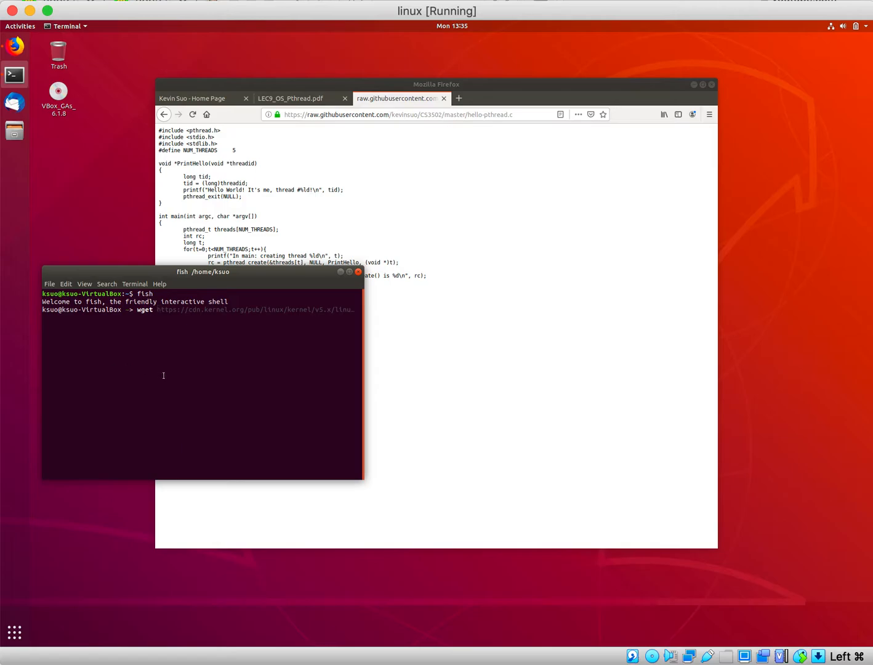
right_click(162, 376)
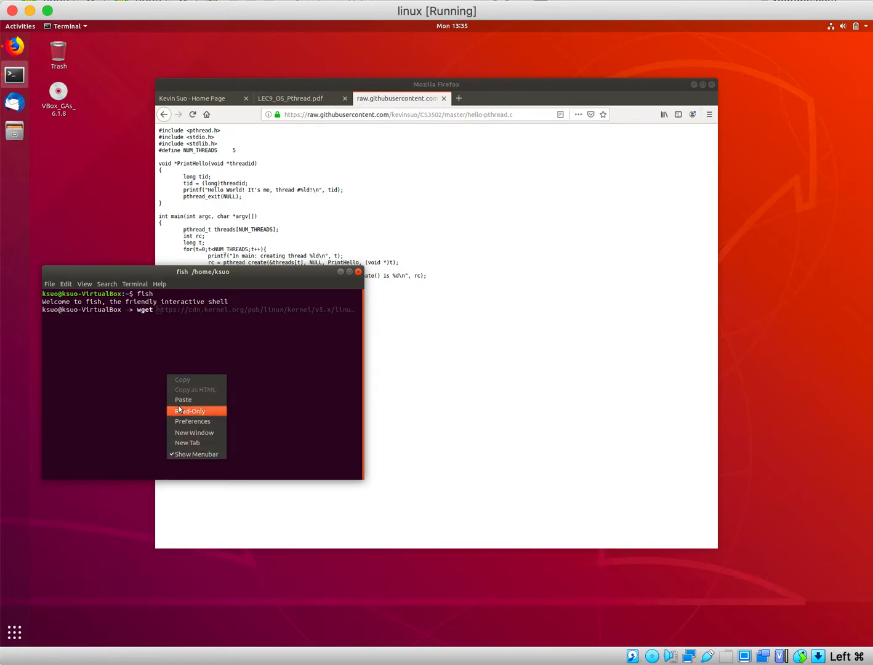
click(183, 399)
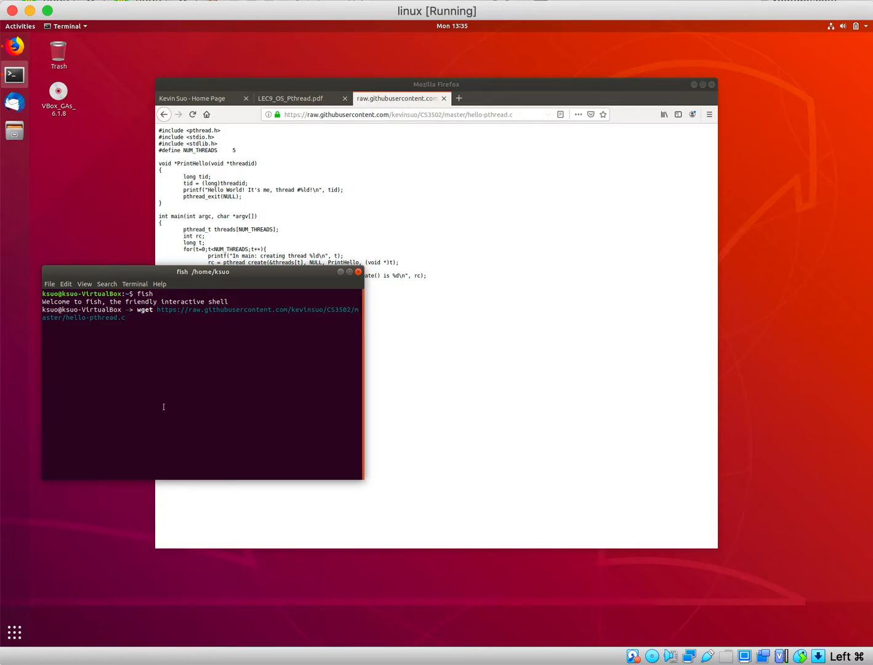
key(Return)
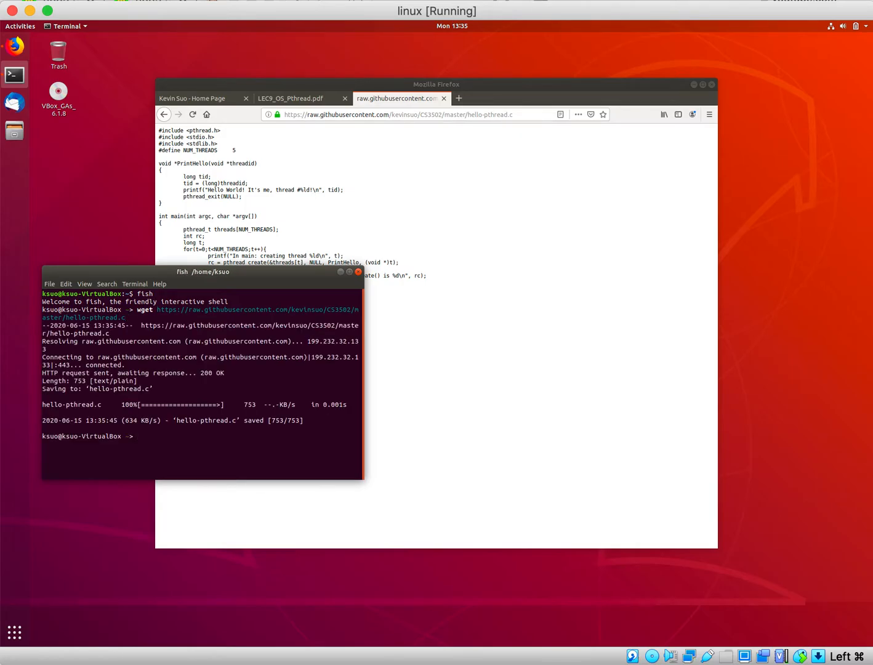
Step: List the folder with ls to confirm hello-pthread.c was saved
text(ls)
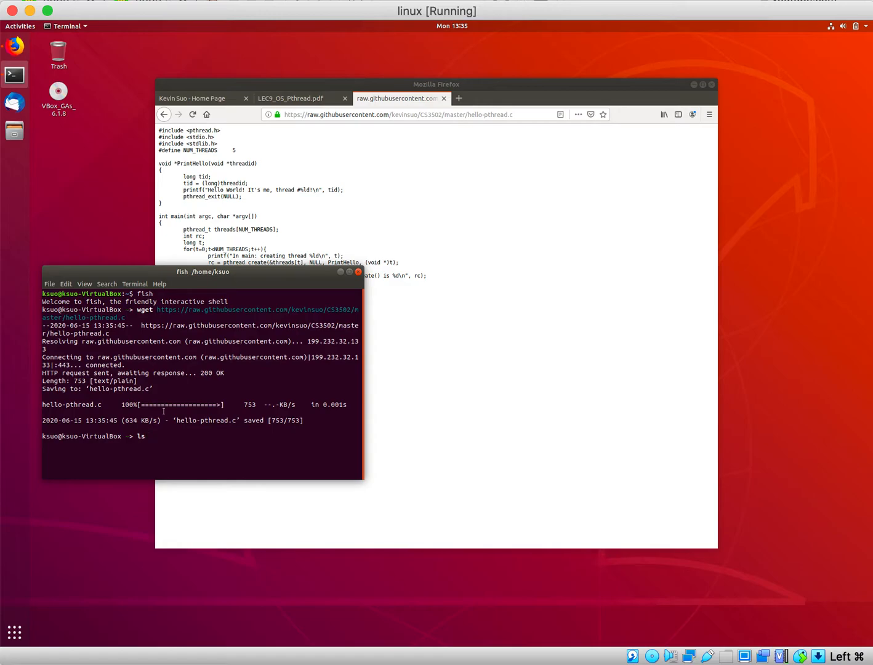
mouse_move(143, 436)
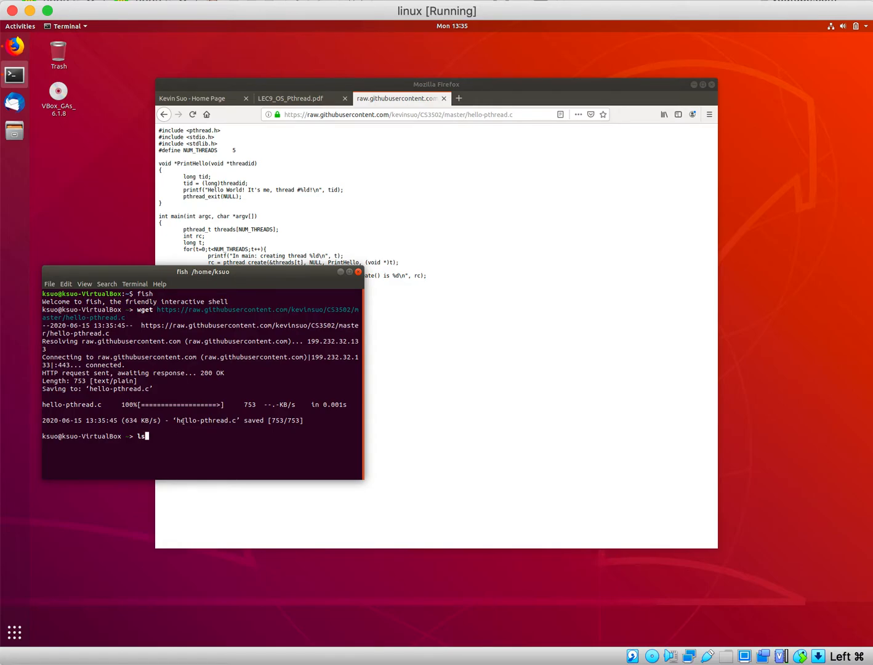
double_click(207, 421)
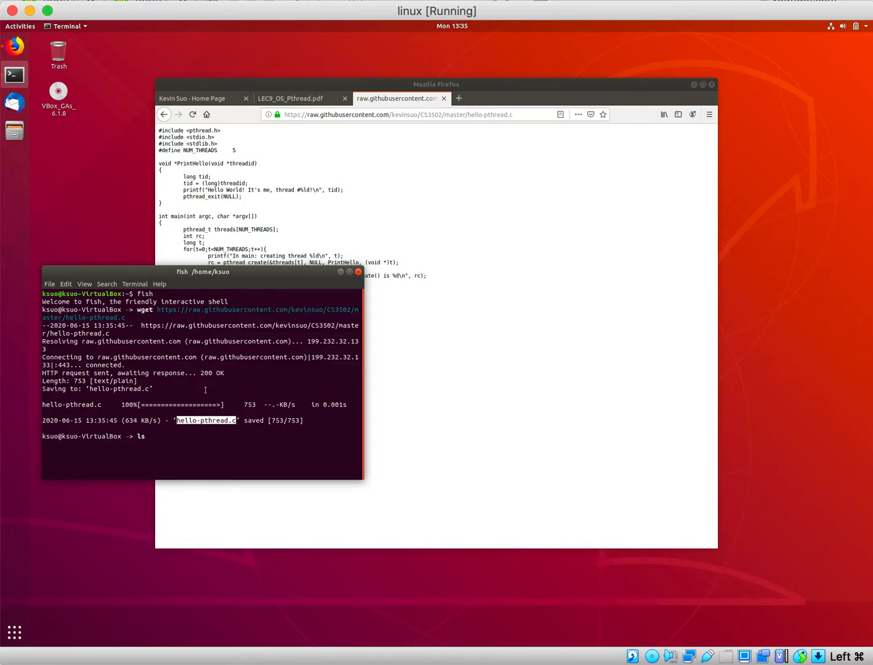
key(Return)
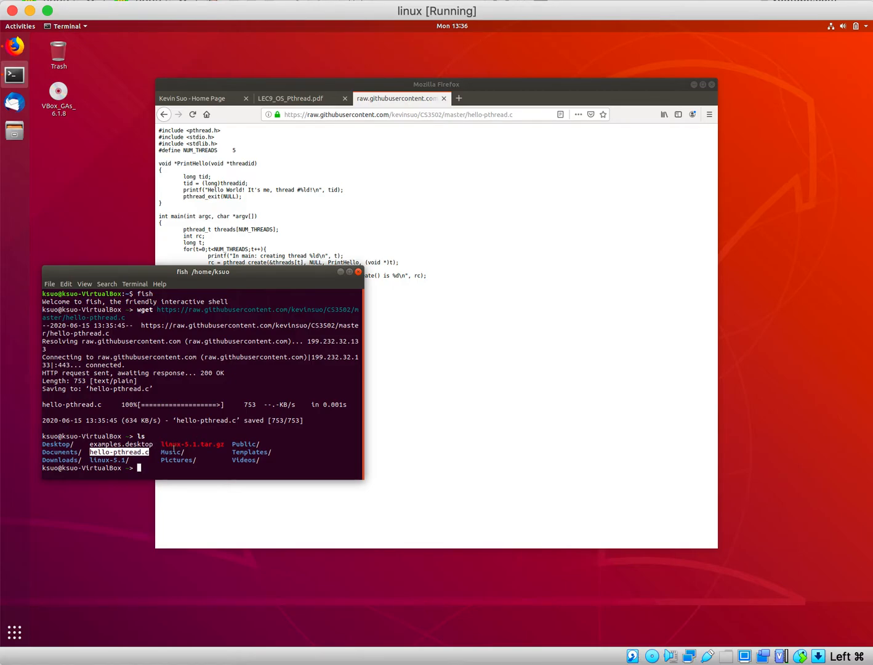
Step: Compile hello-pthread.c into hello-pthread.o with gcc and -pthread
text(gcc hello-pthread.c)
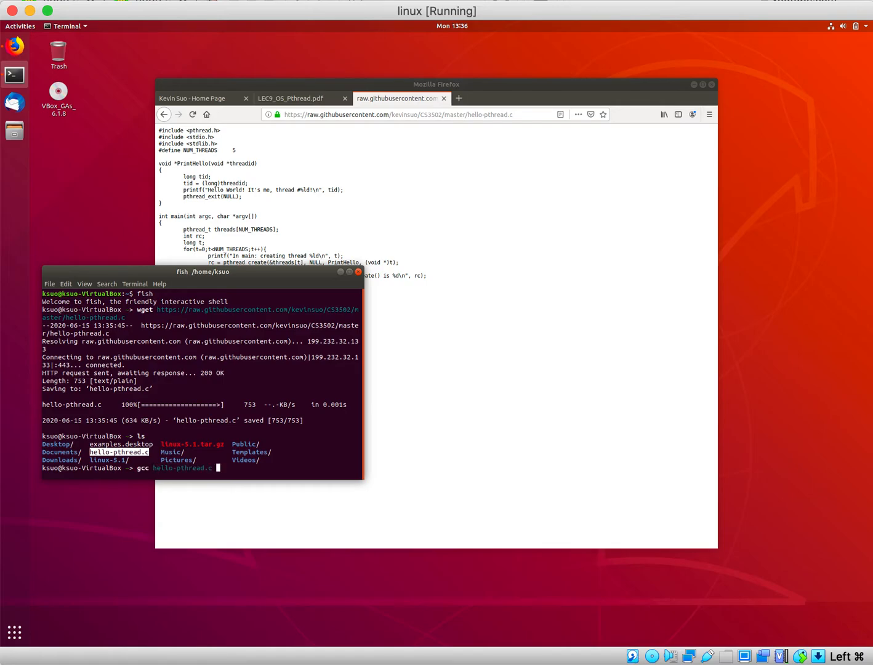
text(-o)
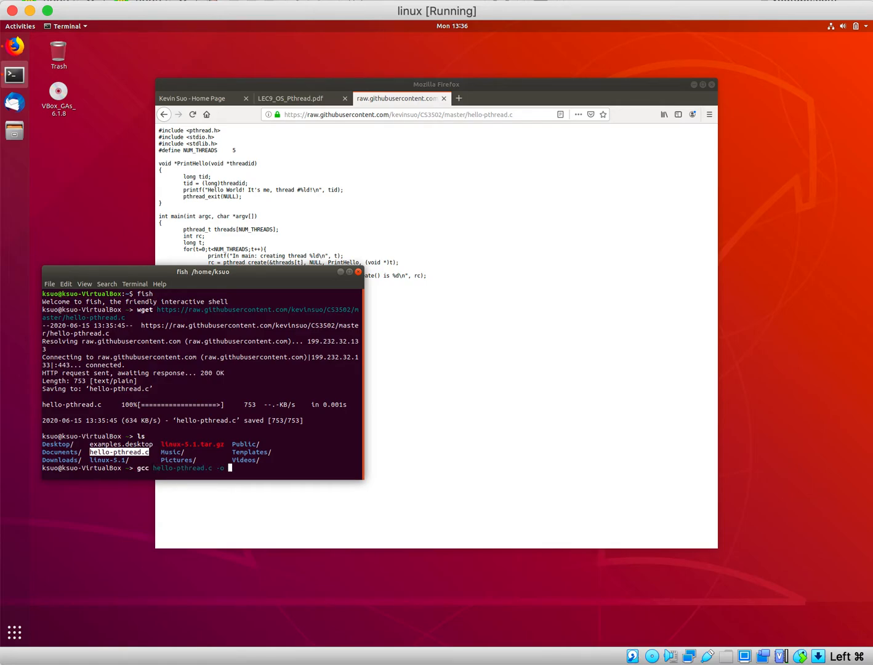
text(hello-pthread.o -pthrea)
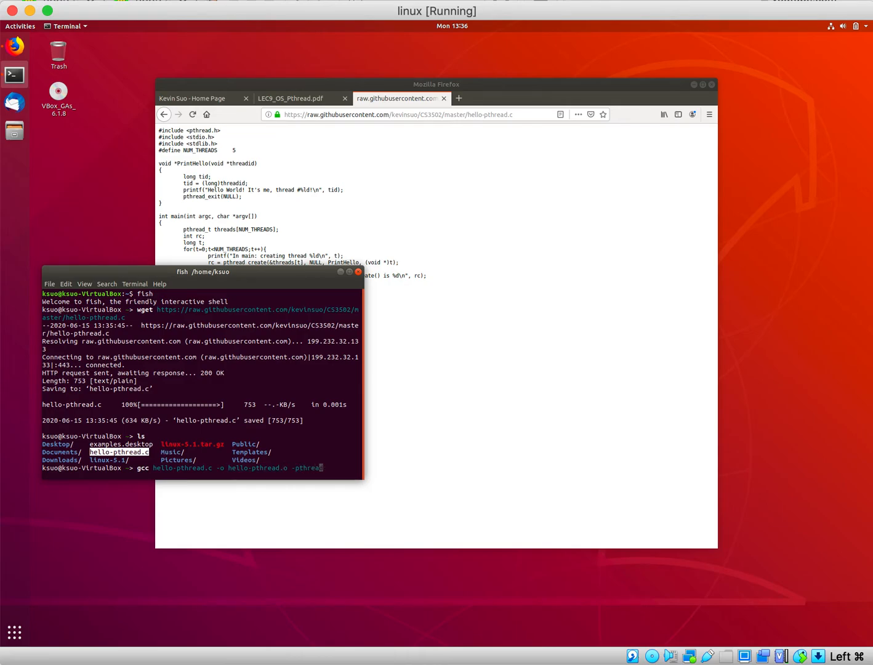
key(Return)
text(ls)
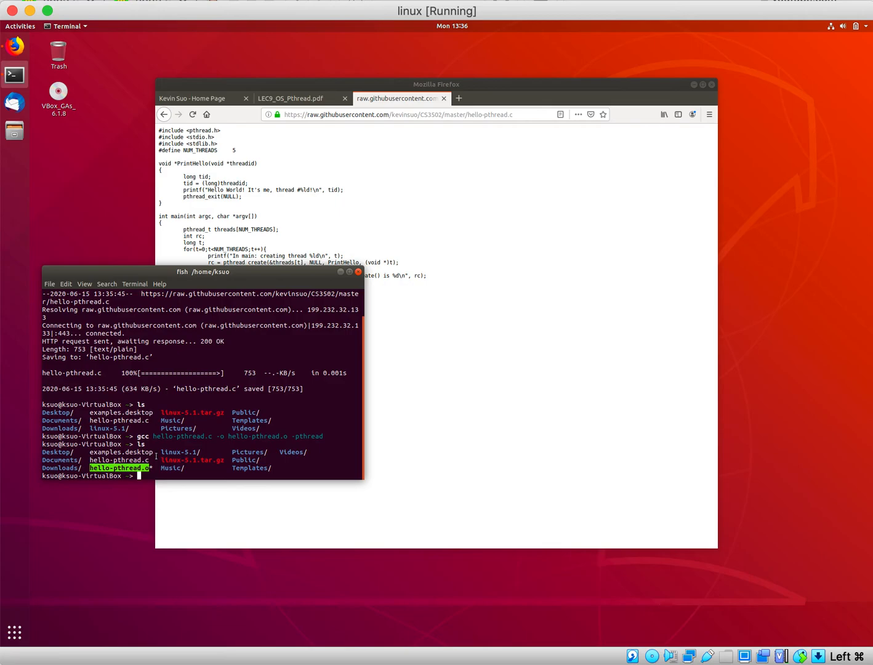
Step: Run ./hello-pthread.o to print the five threads' Hello World messages
text(./he)
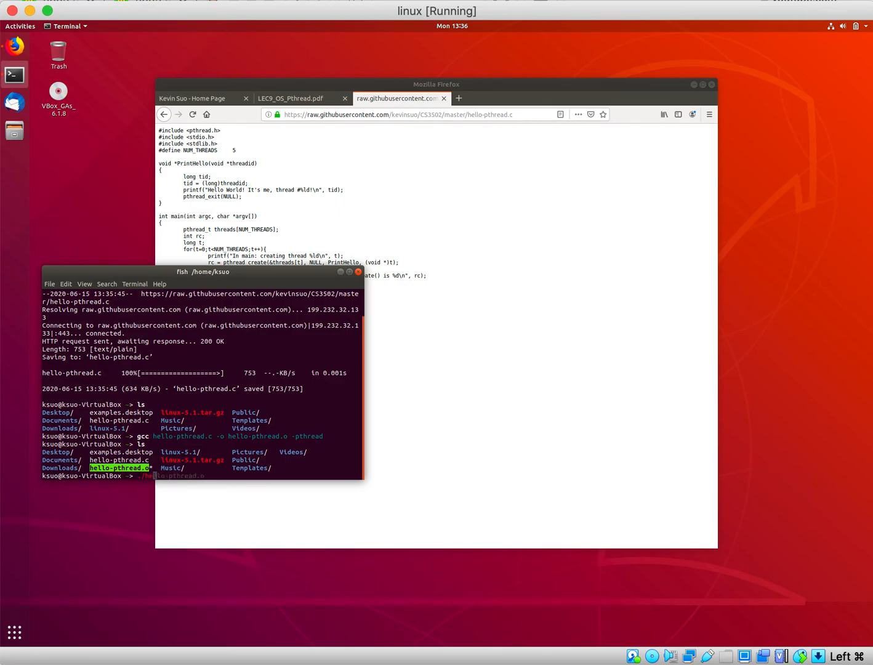
key(Return)
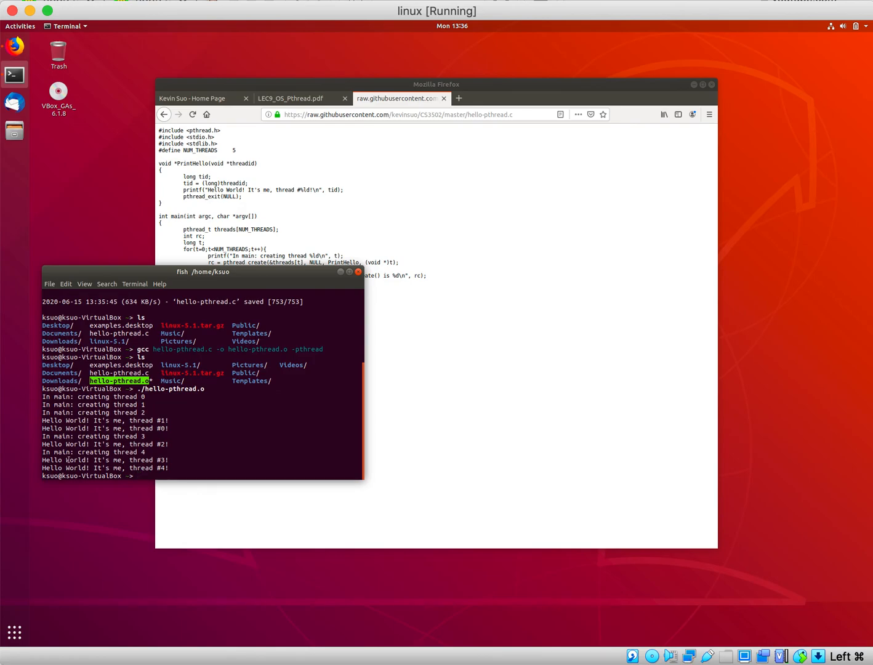